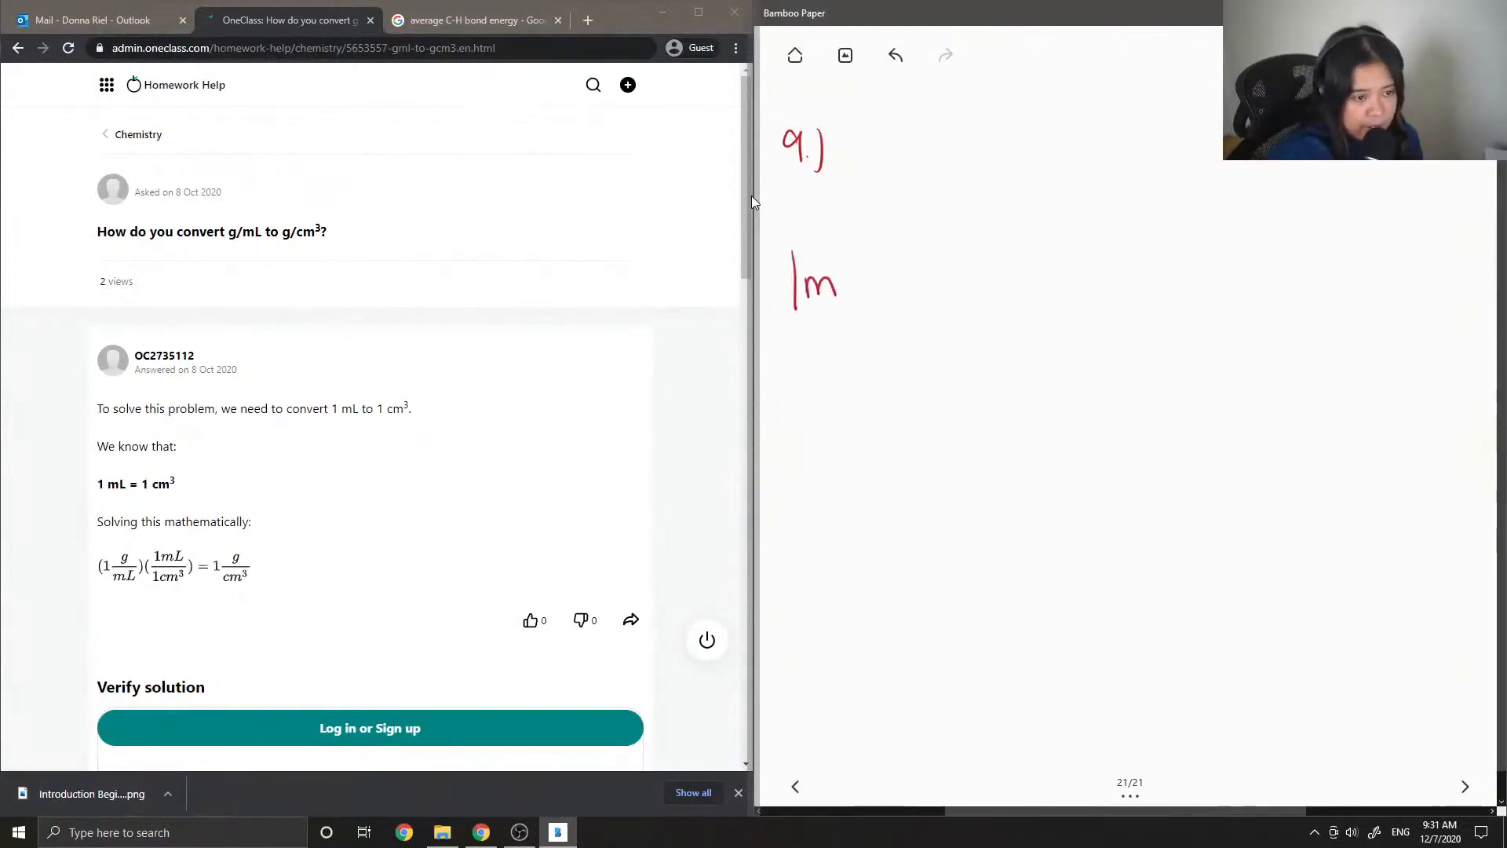
Handwrite '1mL = 1cm³' and below it '∴ 9 g/mL = 9 g/cm³' in red under question 9.
{"action": "left_click_drag", "start_coordinate": [838, 259], "coordinate": [874, 307]}
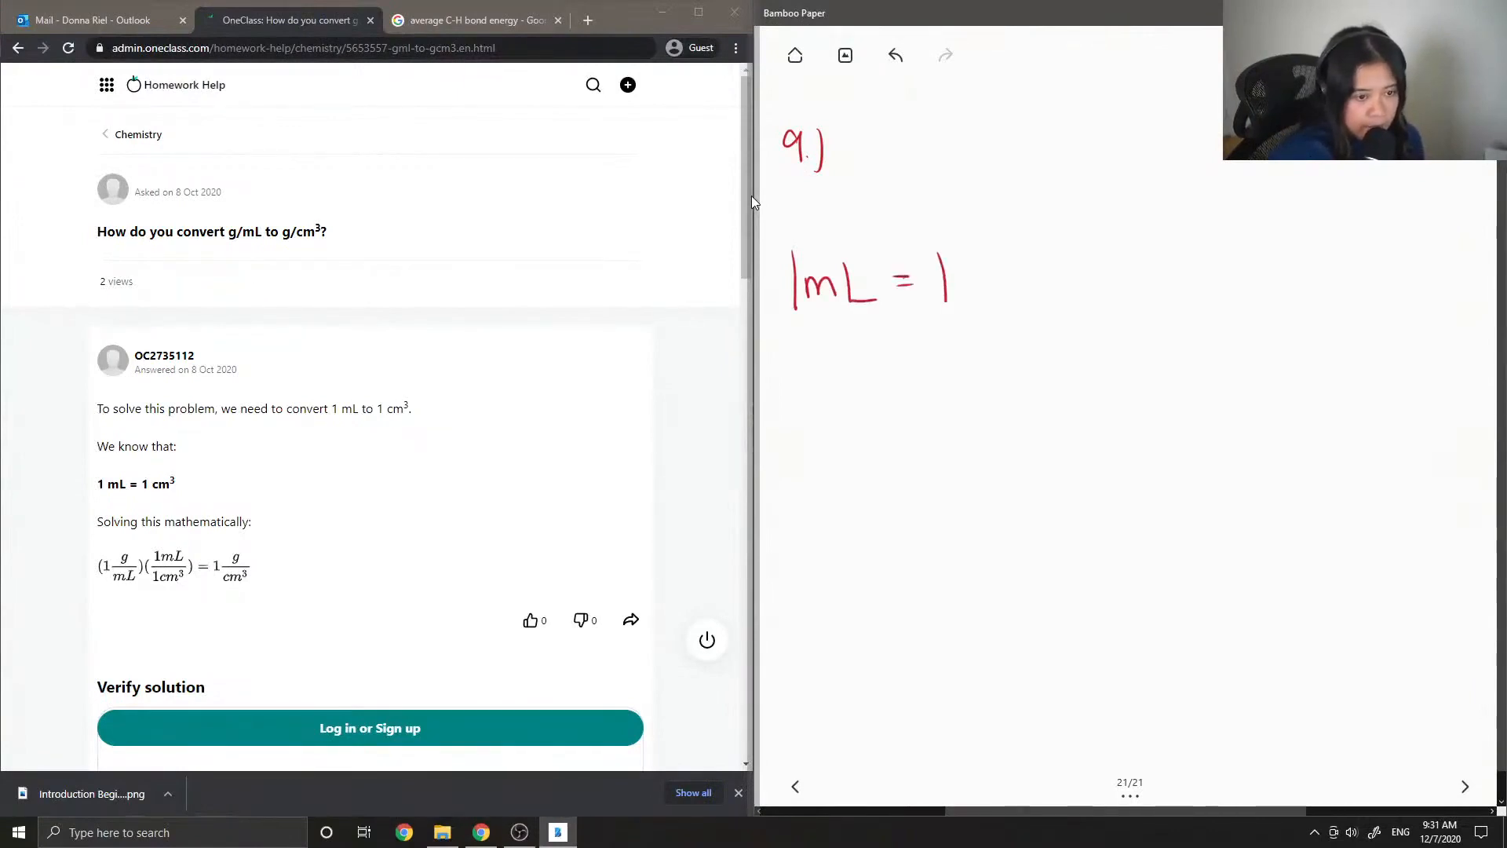
{"action": "left_click_drag", "start_coordinate": [961, 280], "coordinate": [1028, 280]}
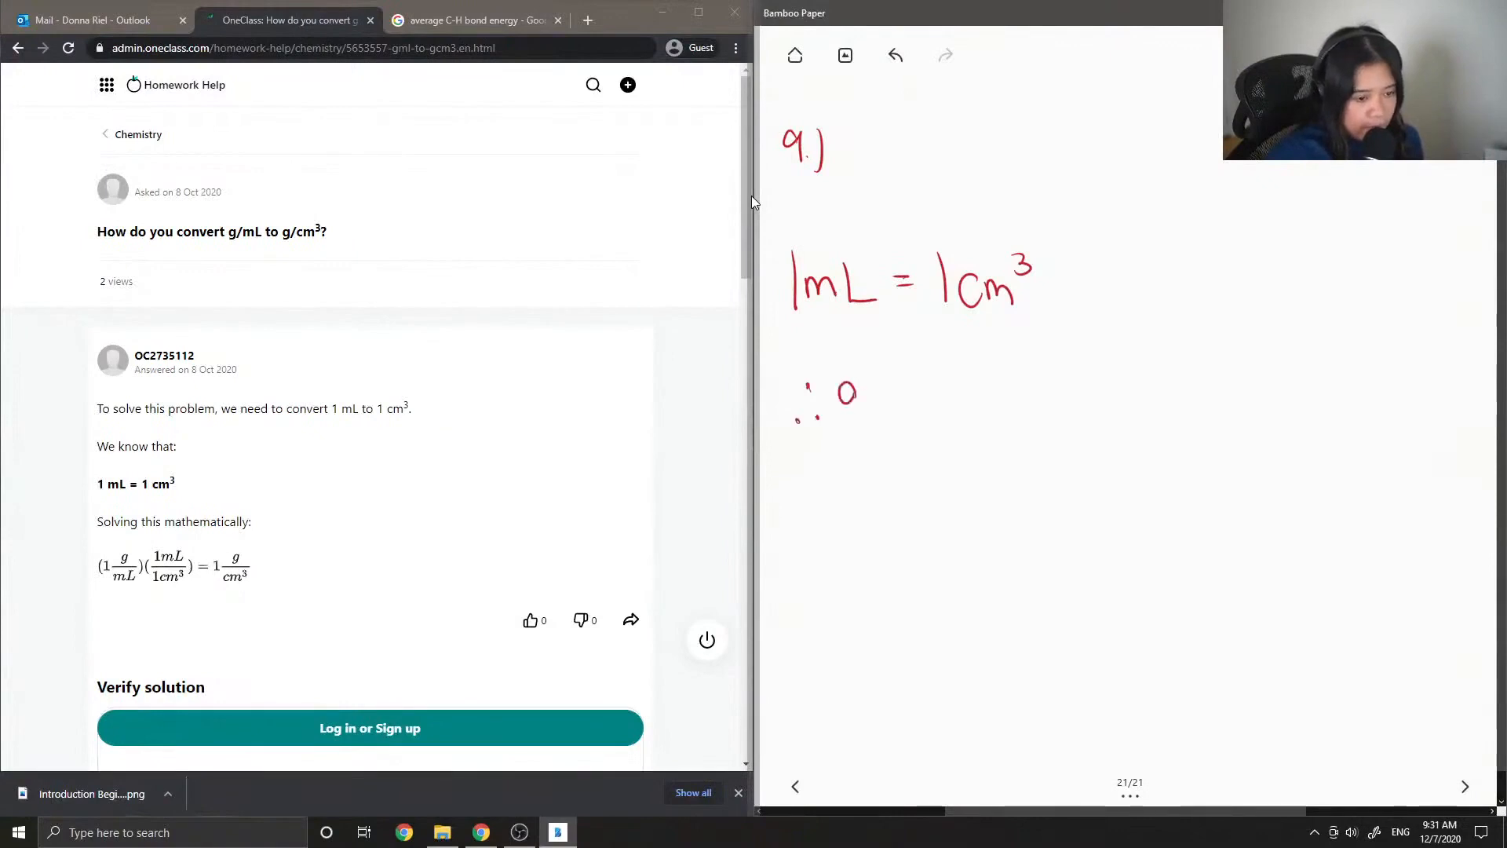
{"action": "left_click_drag", "start_coordinate": [874, 385], "coordinate": [893, 408]}
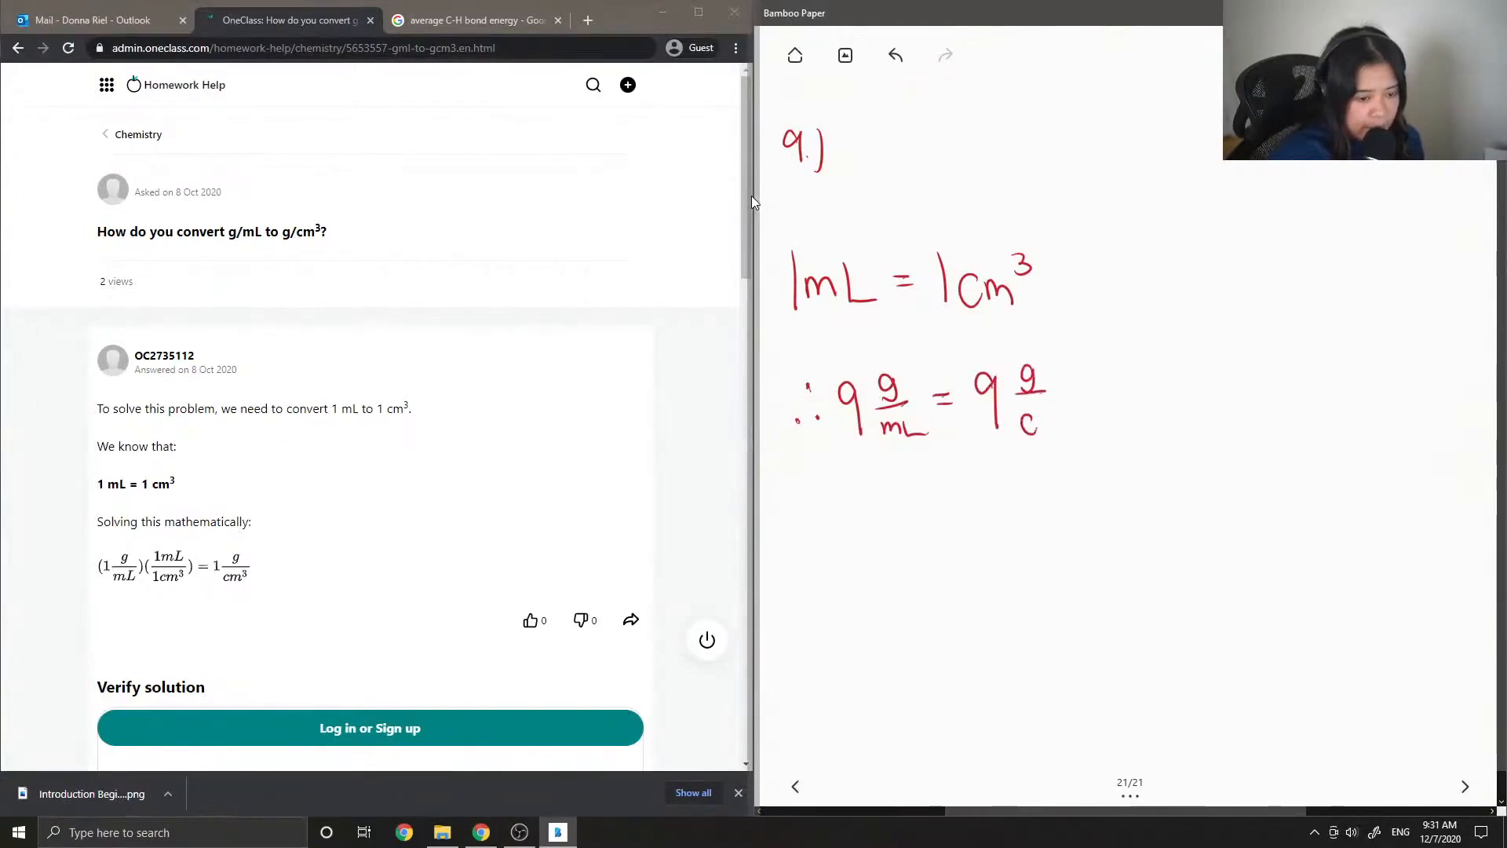
{"action": "left_click_drag", "start_coordinate": [1023, 422], "coordinate": [1073, 427]}
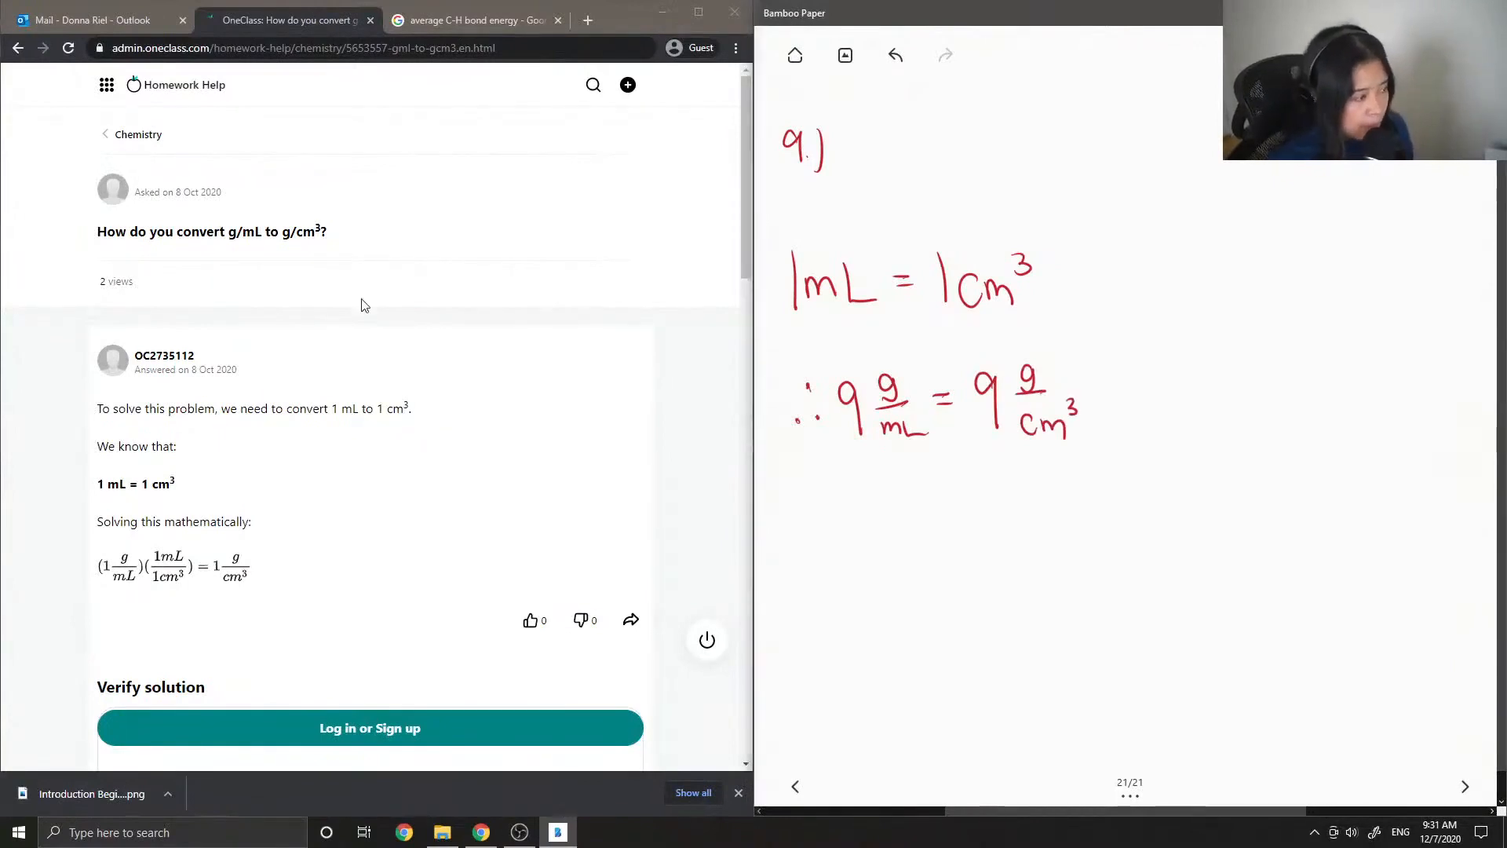
Scroll the OneClass answer down to the Verify solution section with its comment field.
{"action": "scroll", "scroll_direction": "down", "scroll_amount": 3}
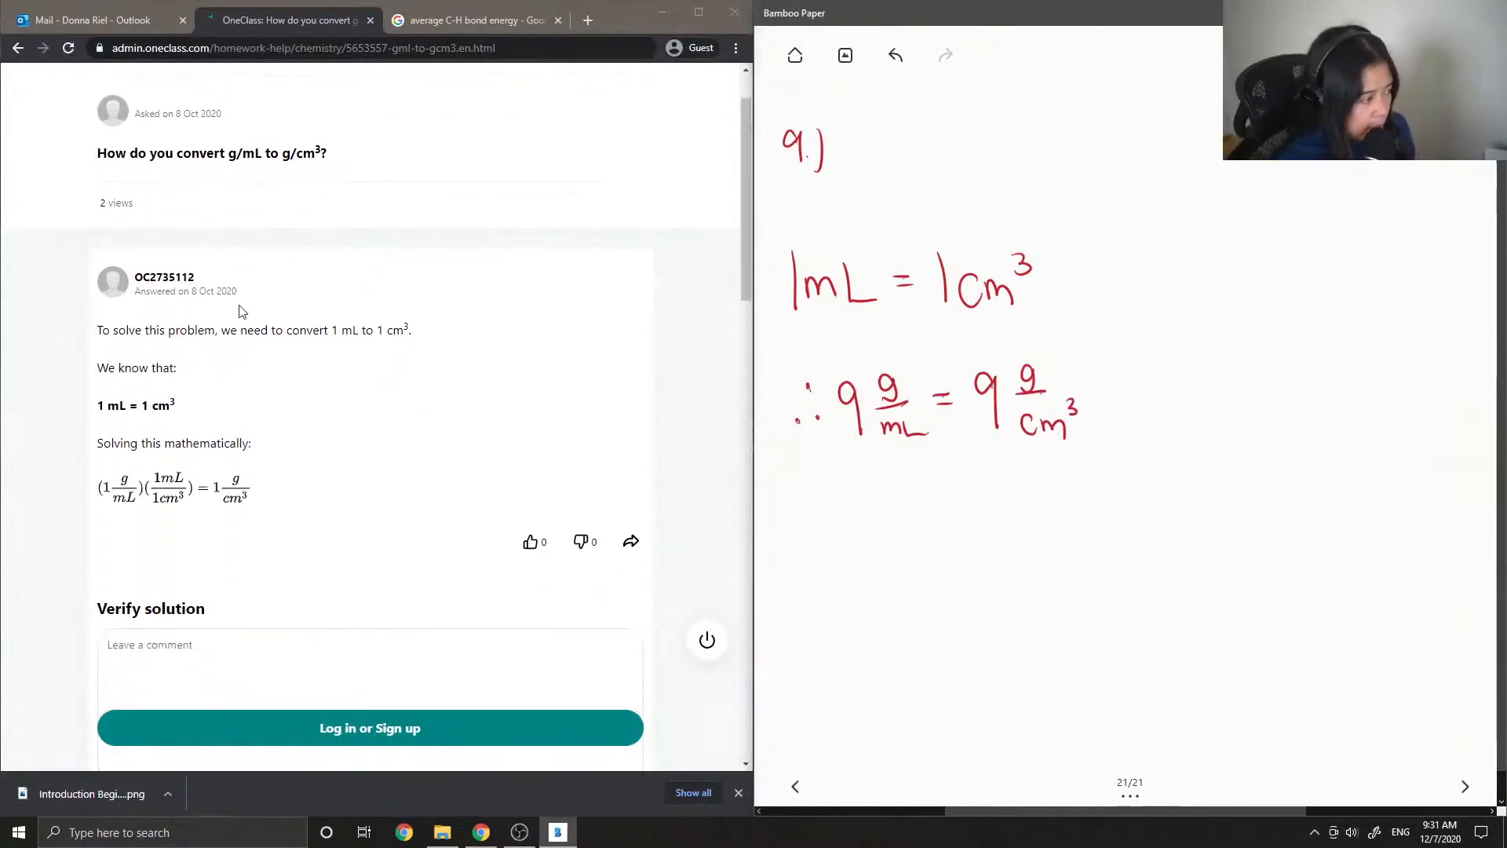
{"action": "mouse_move", "coordinate": [257, 371]}
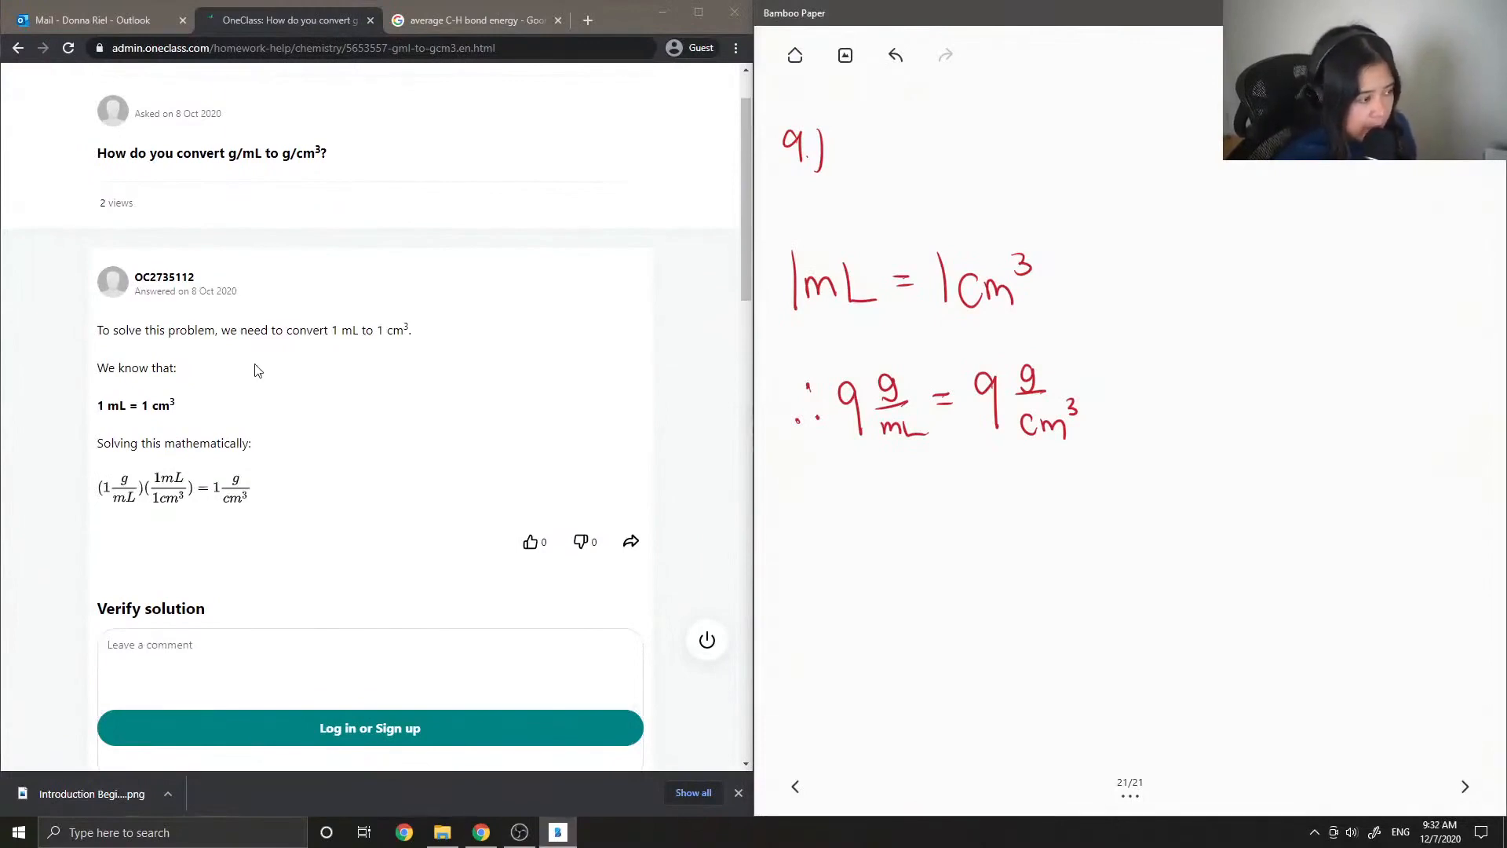
{"action": "mouse_move", "coordinate": [331, 359]}
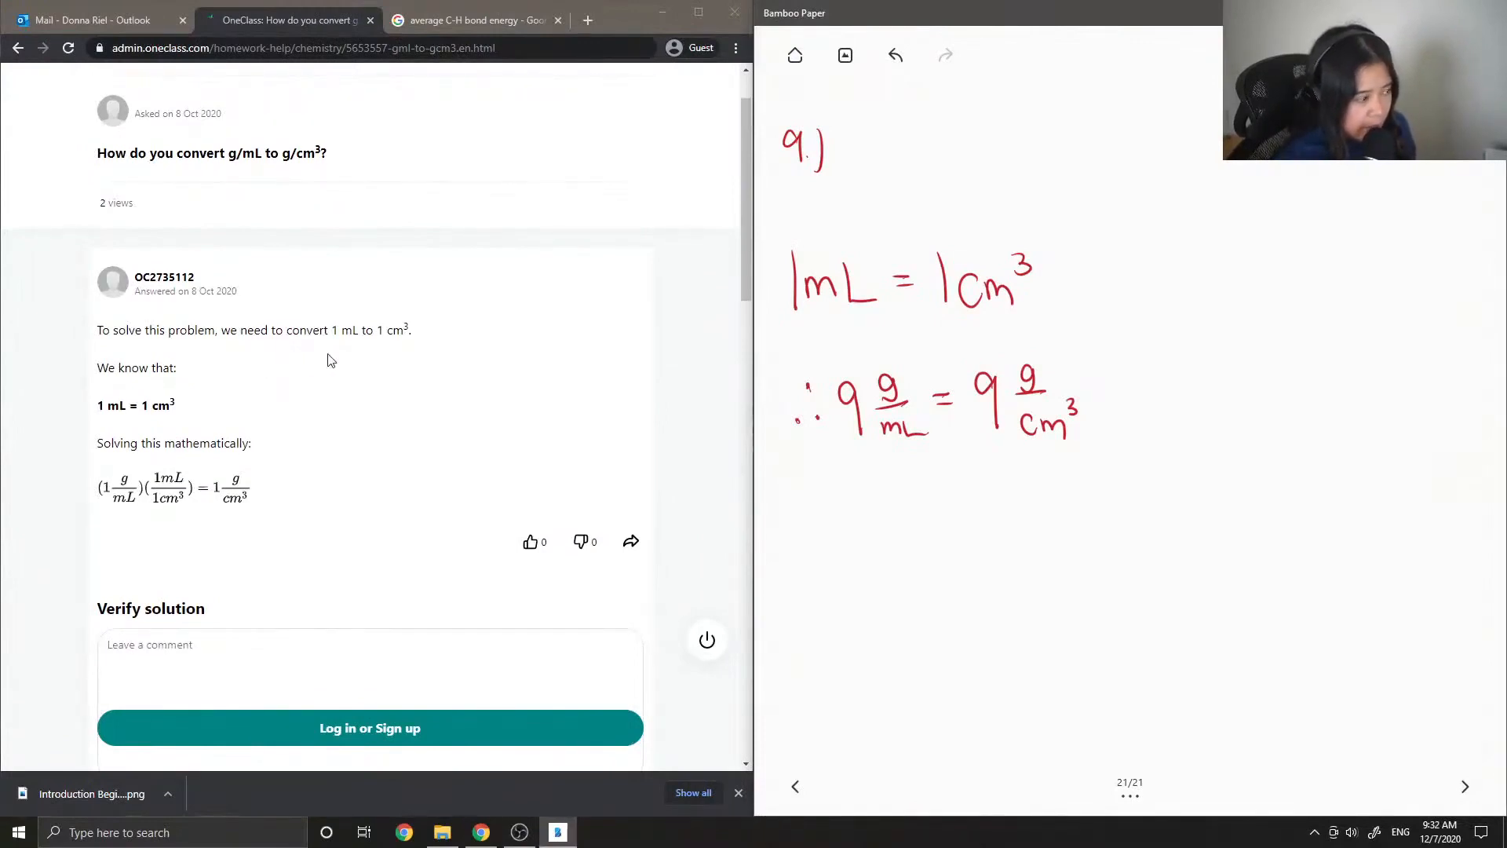
{"action": "scroll", "scroll_direction": "down", "scroll_amount": 3}
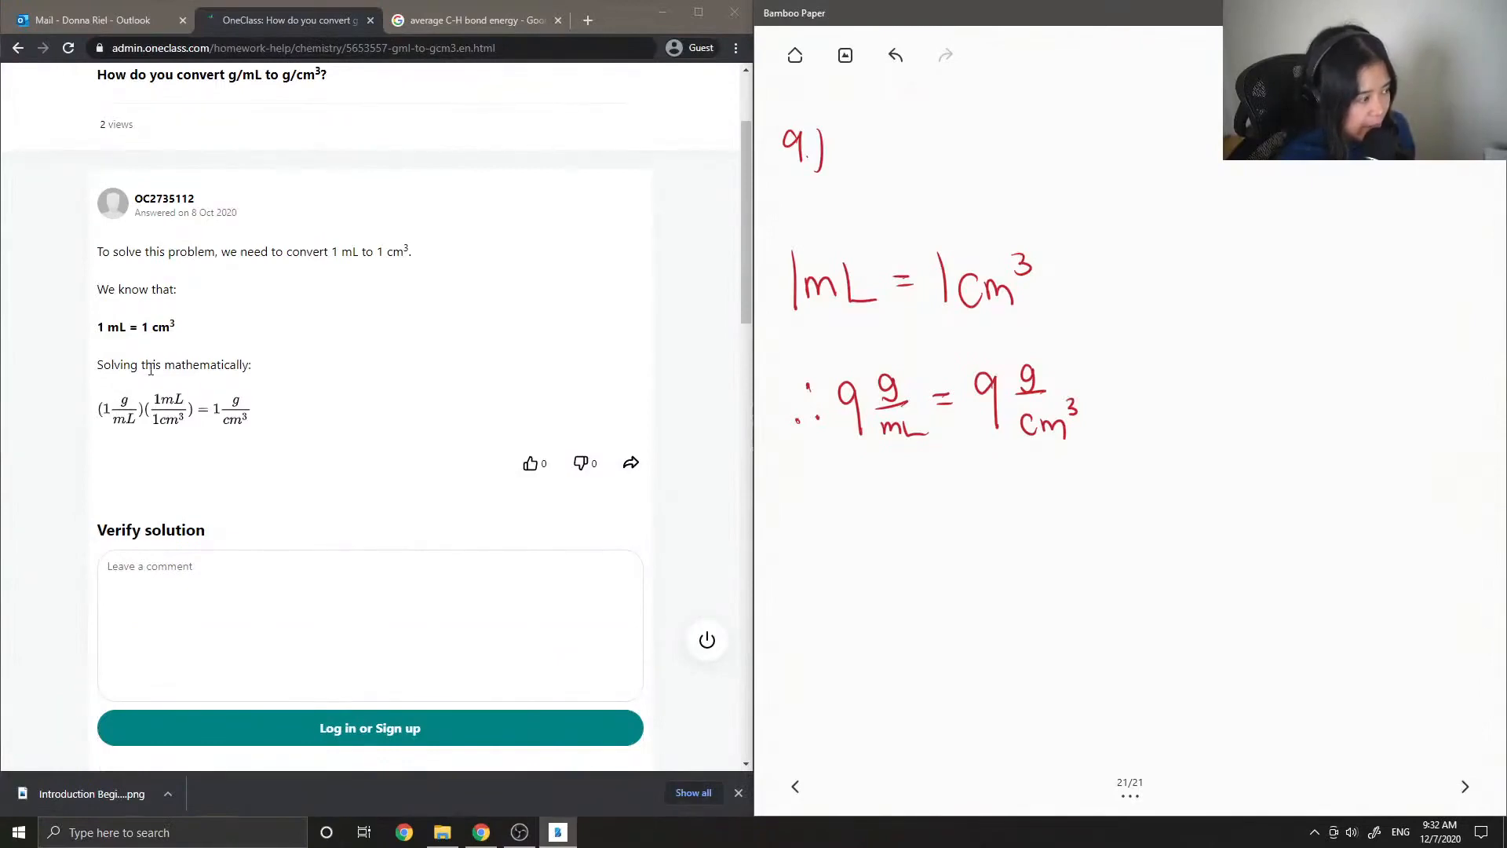
{"action": "scroll", "scroll_direction": "down", "scroll_amount": 3}
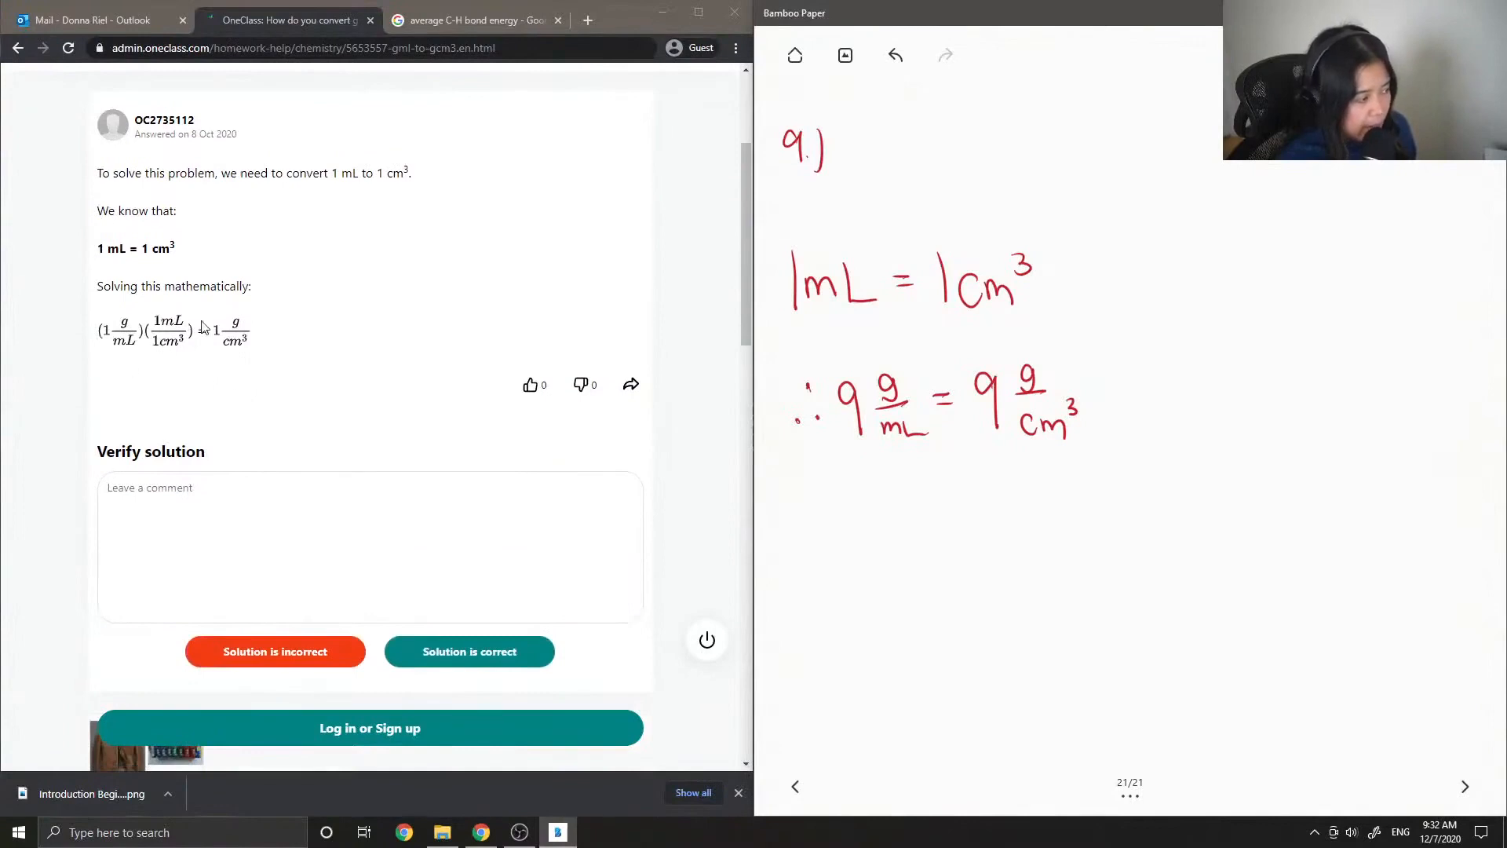
Begin the verification comment with the words 'This solution'.
{"action": "scroll", "scroll_direction": "down", "scroll_amount": 3}
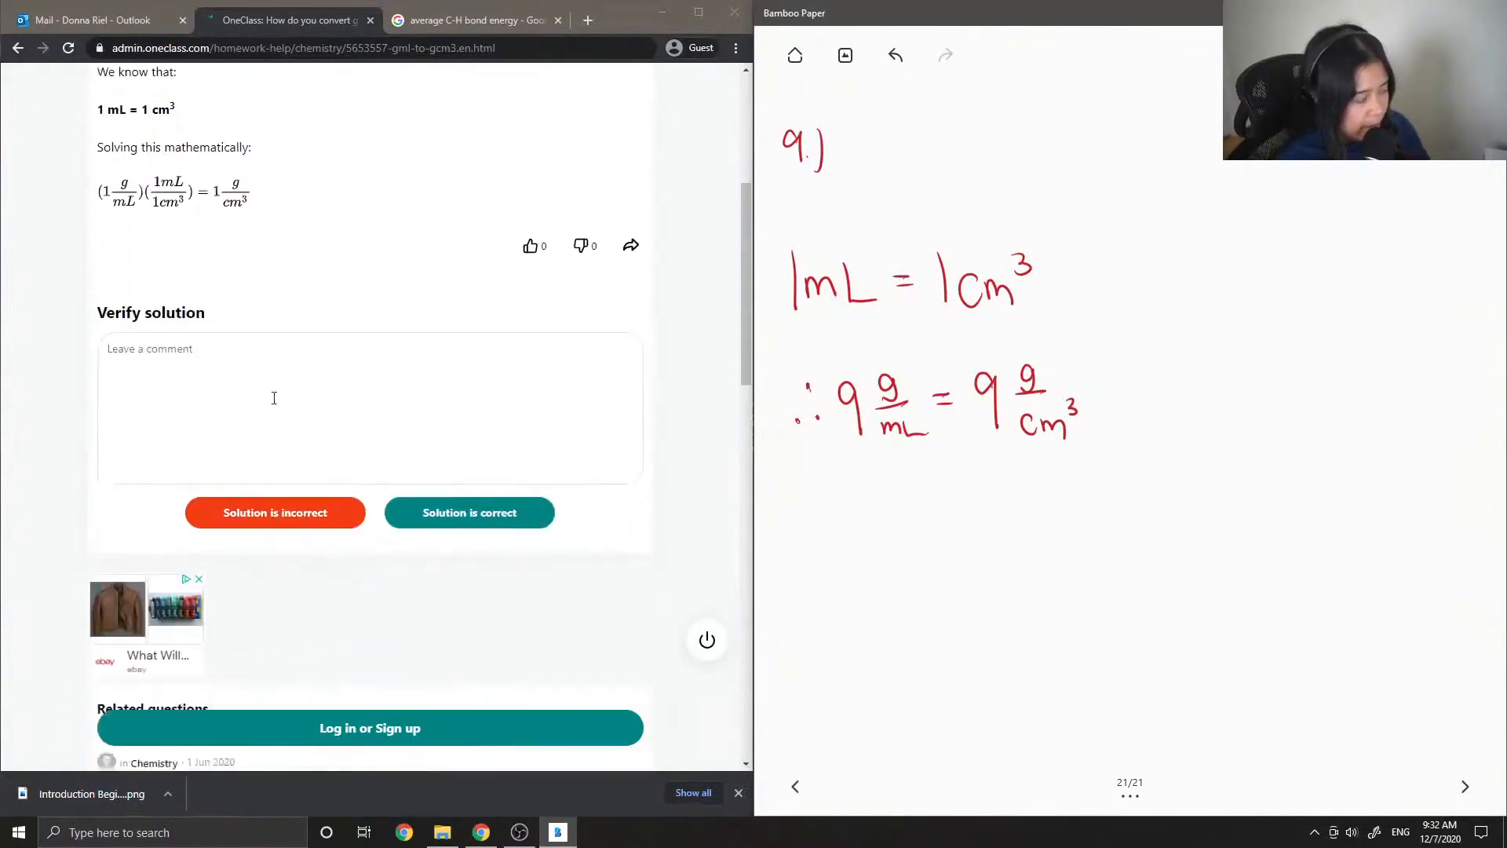
{"action": "type", "text": "This"}
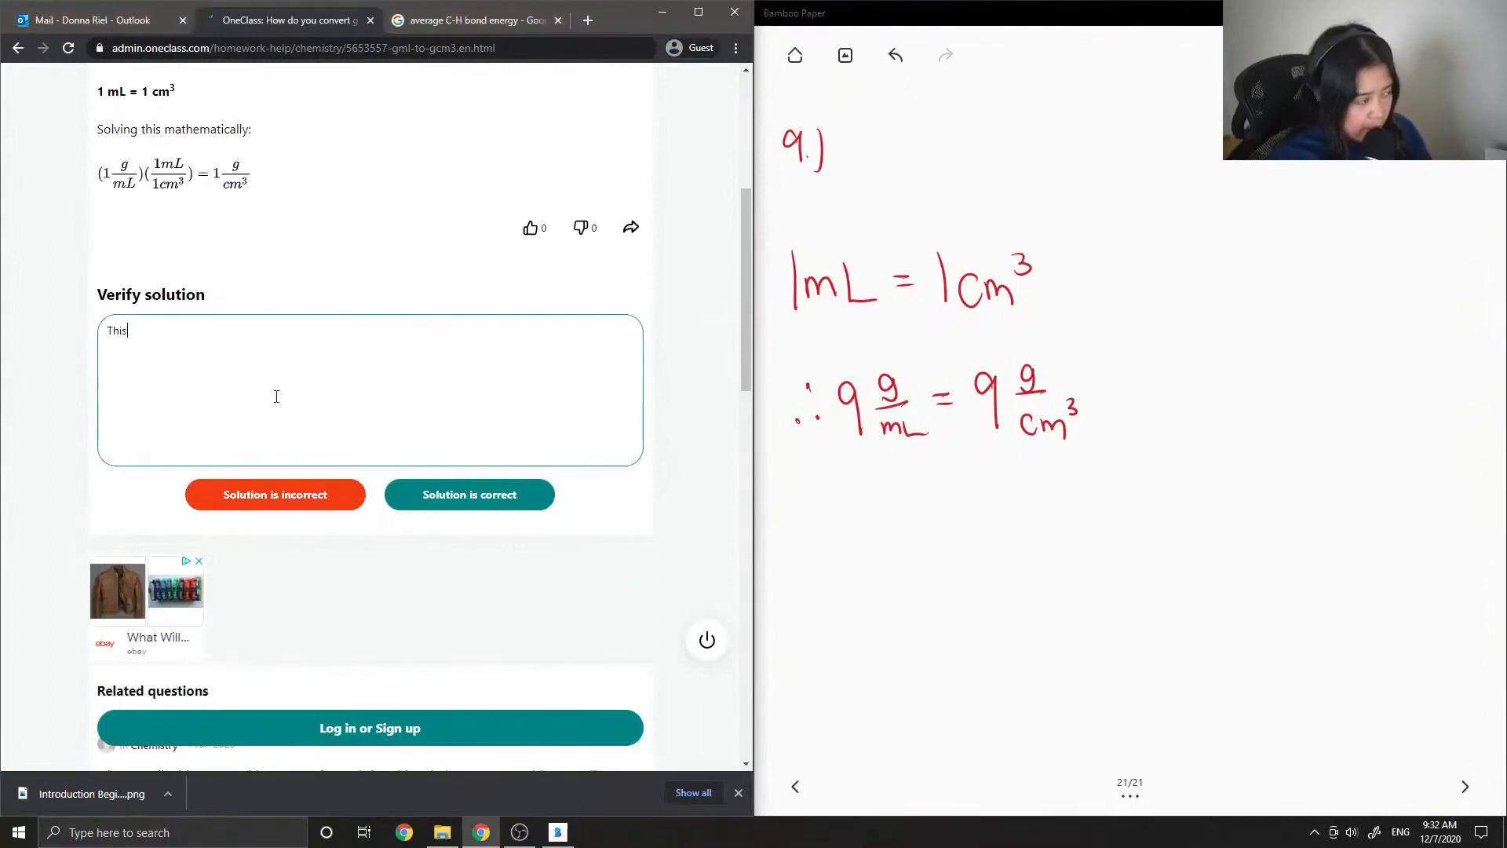
{"action": "type", "text": "solution"}
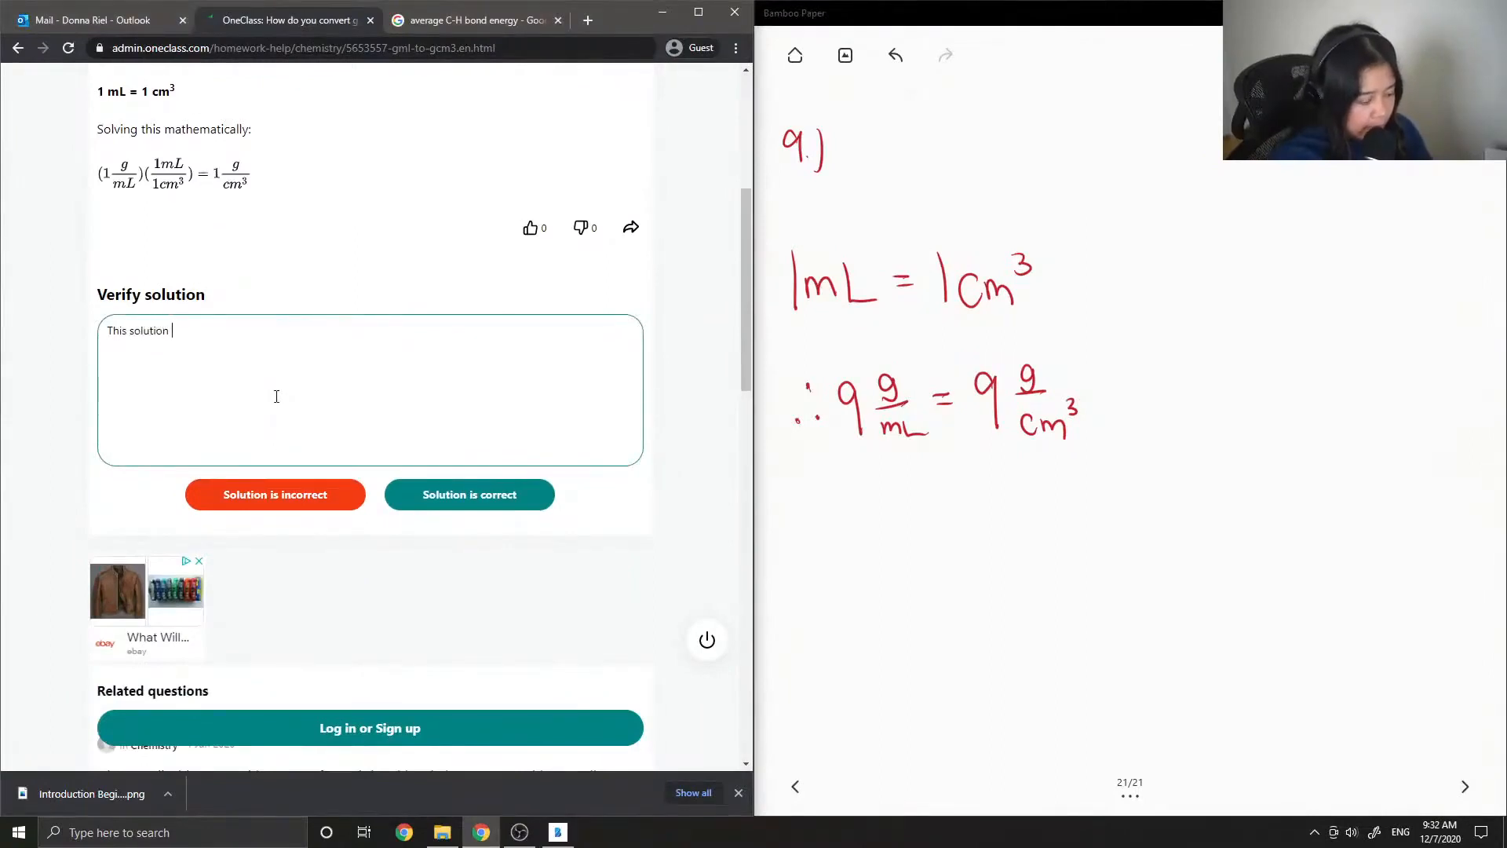